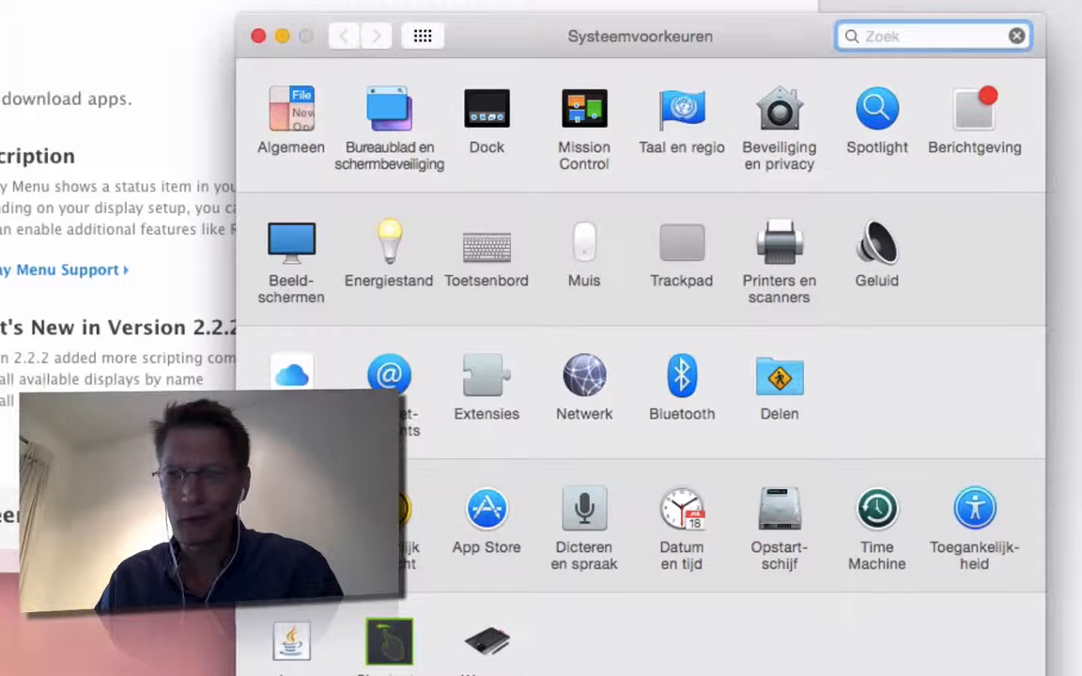
# Review the built-in display's resolution options in the Beeldschermen pane, then quit System Preferences
pyautogui.click(292, 242)
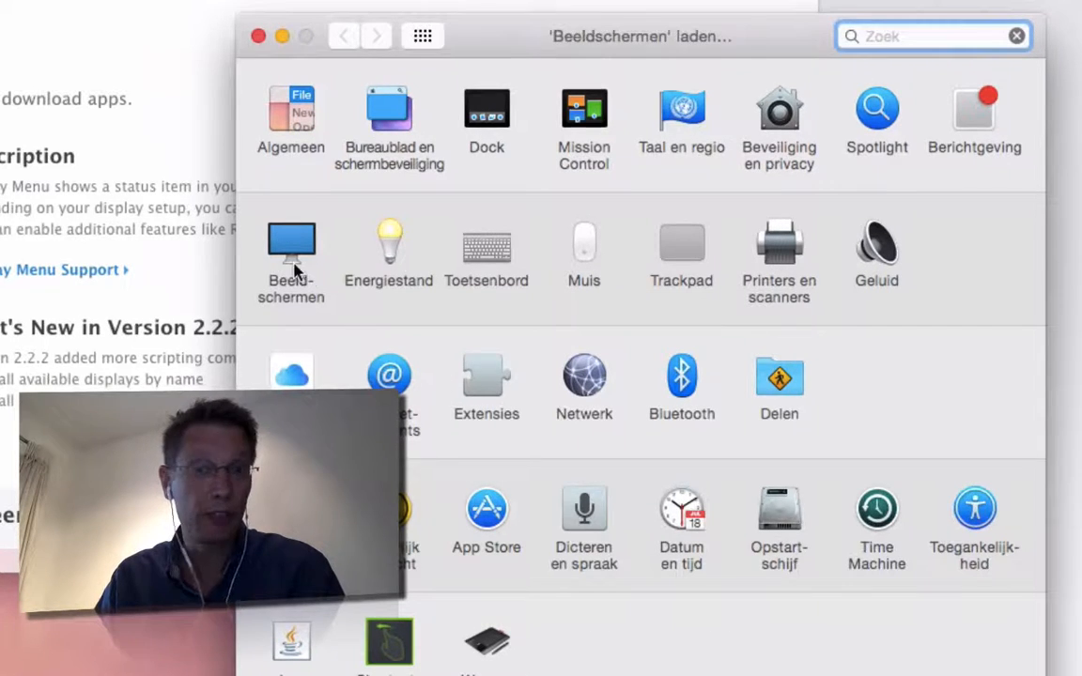
pyautogui.click(291, 248)
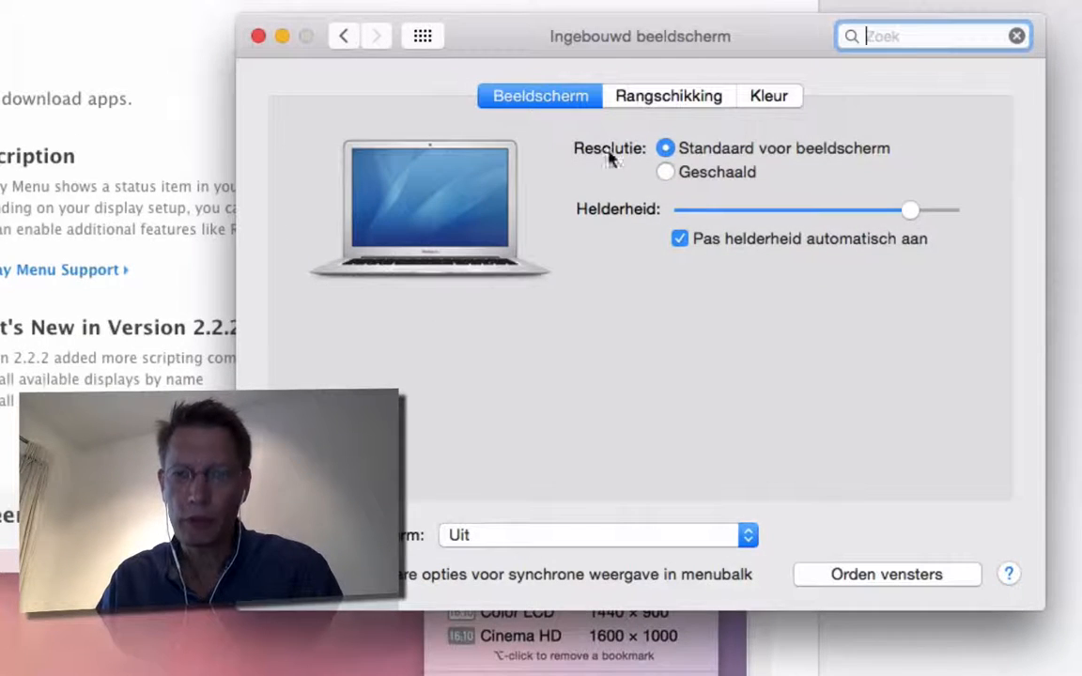
pyautogui.click(668, 94)
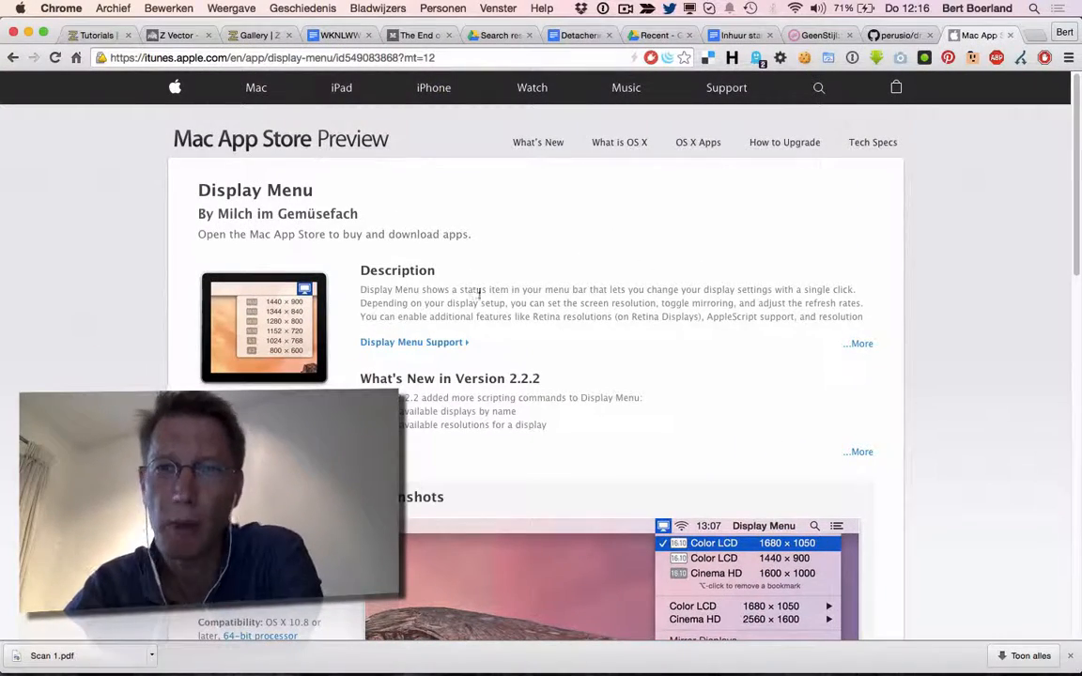
pyautogui.click(691, 7)
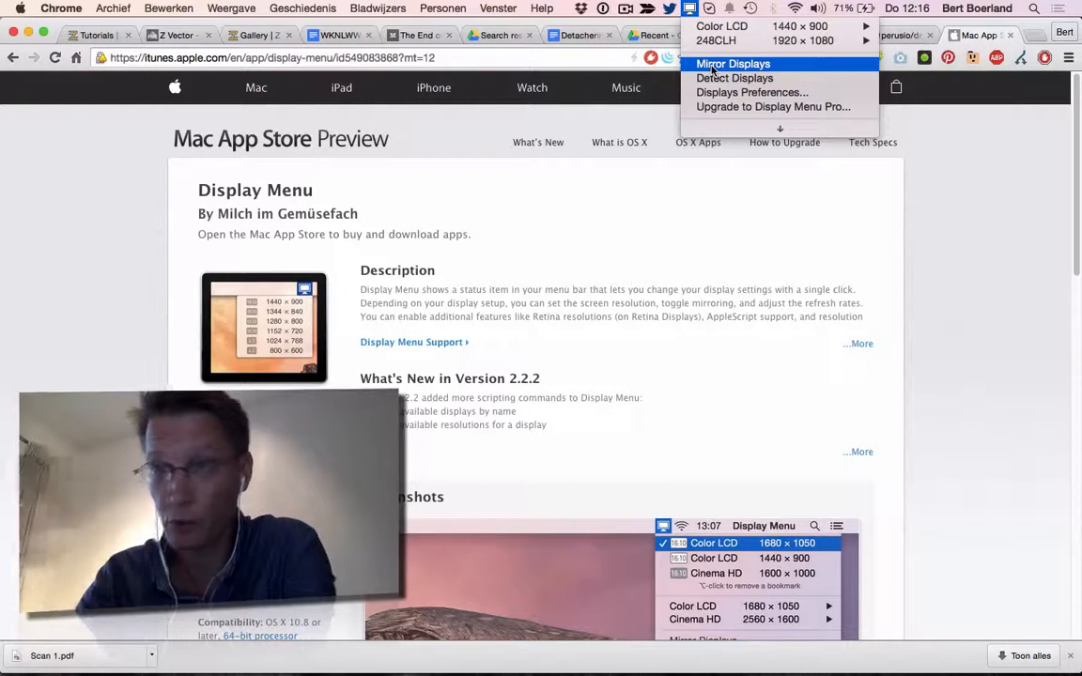
pyautogui.moveTo(734, 79)
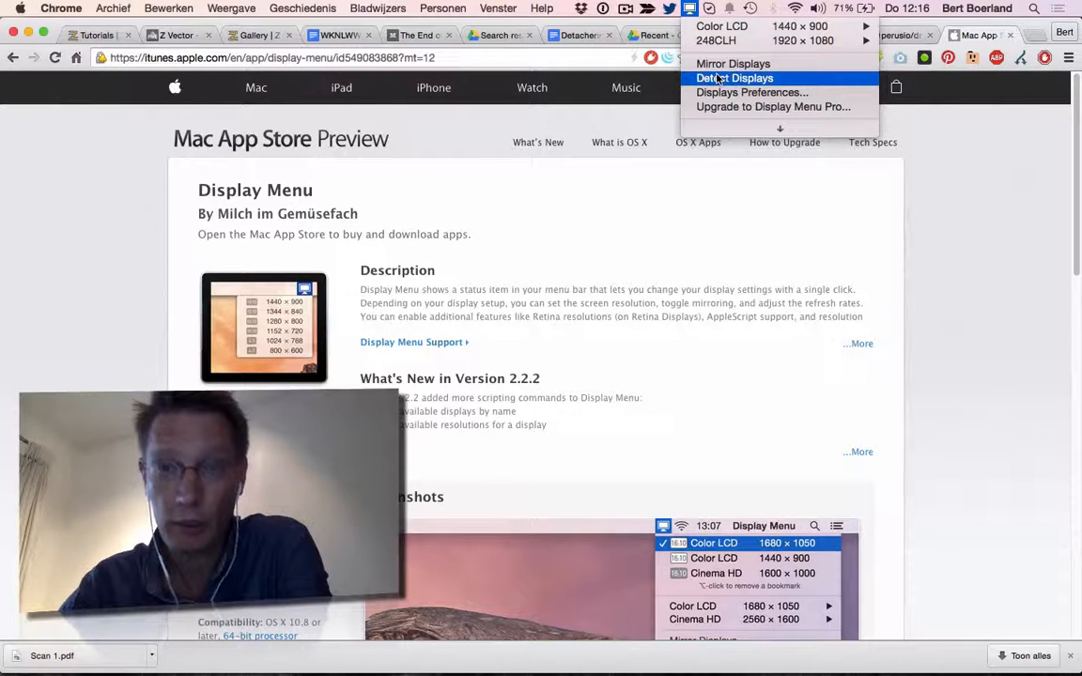
pyautogui.moveTo(772, 105)
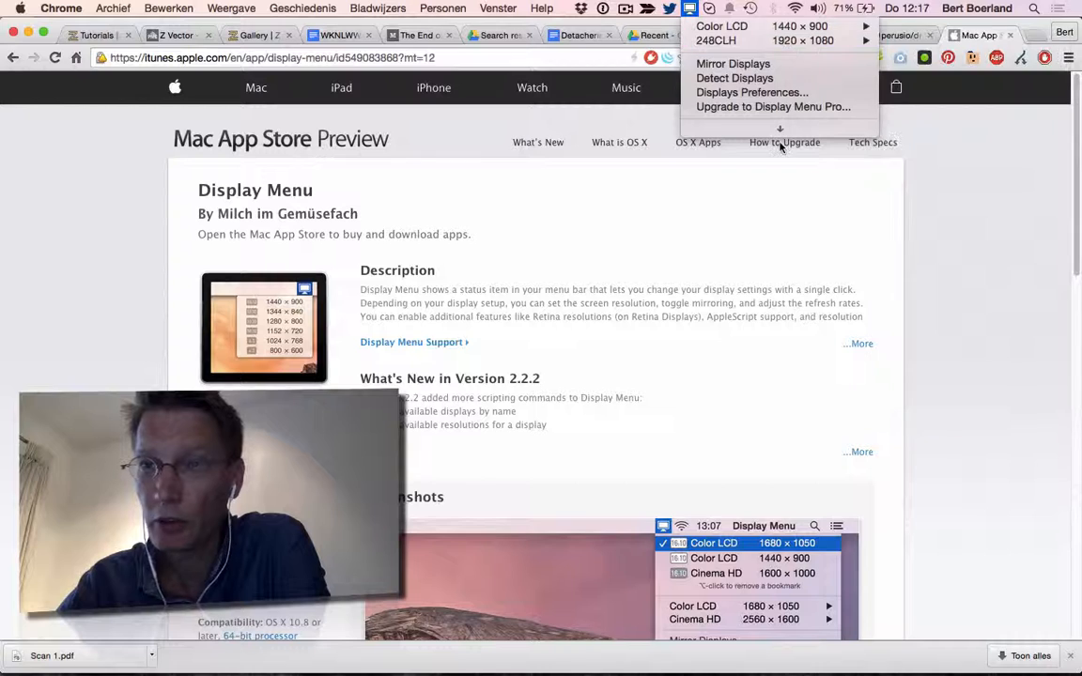
pyautogui.click(736, 252)
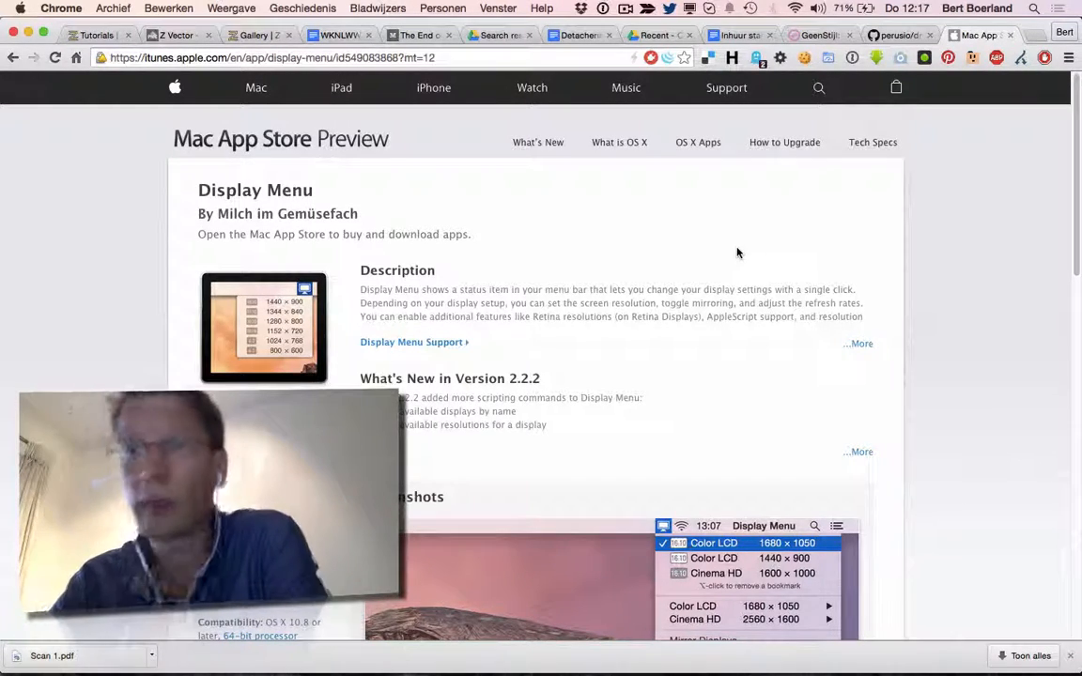
pyautogui.moveTo(797, 233)
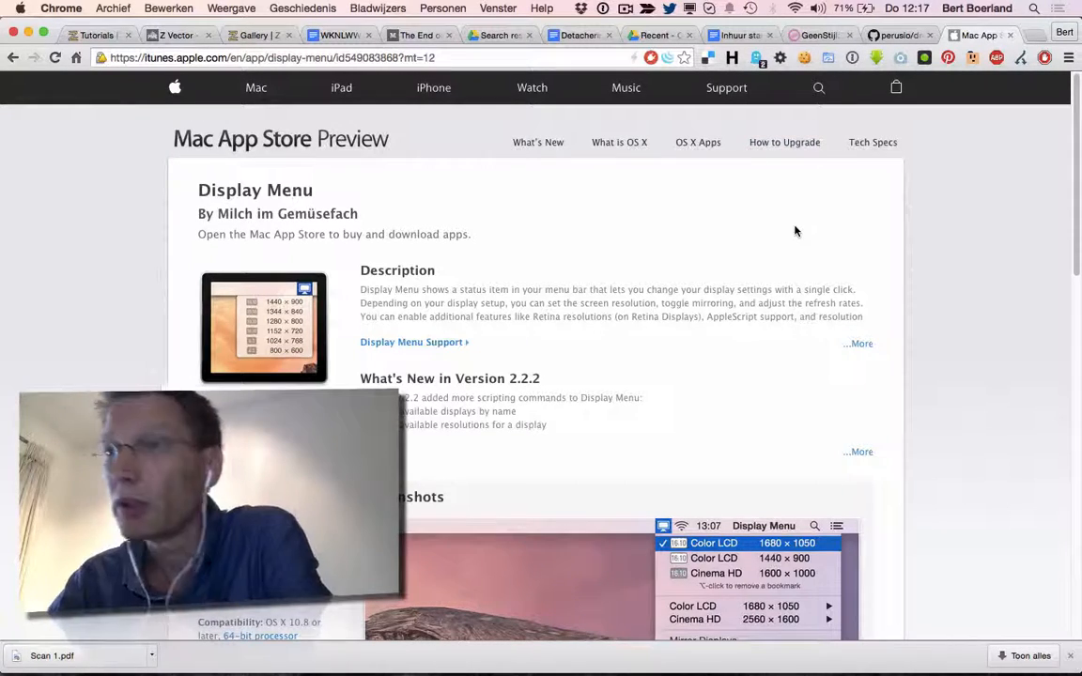
pyautogui.scroll(-3)
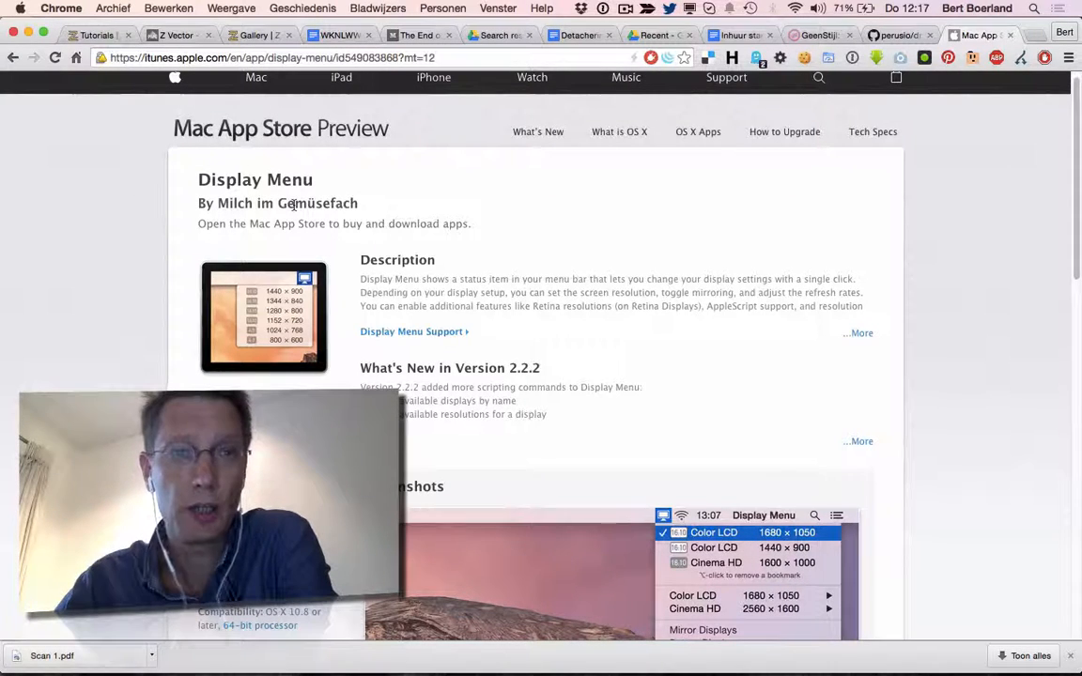
pyautogui.scroll(-3)
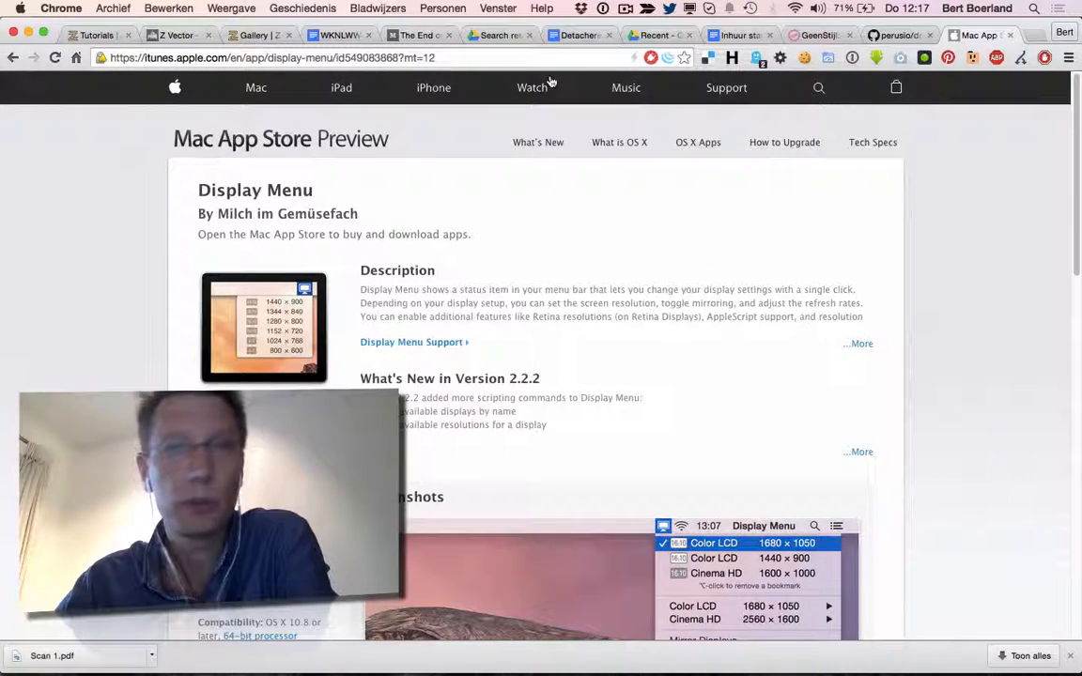